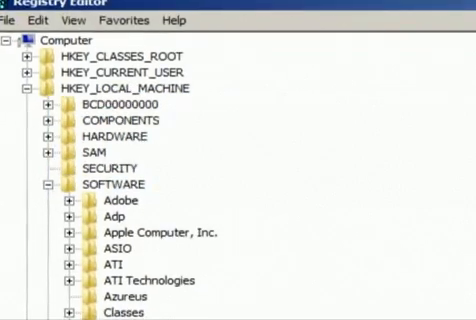
- Set a weekly scan schedule for Thursdays at 3:00 AM, starting 01/01/2006
{"action": "scroll", "scroll_direction": "down", "scroll_amount": 3}
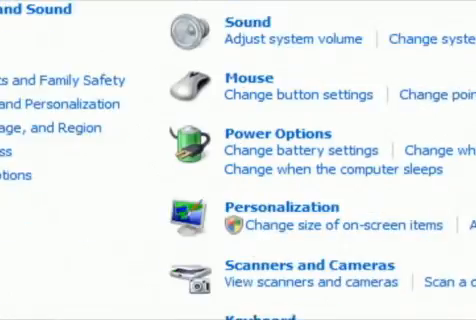
{"action": "scroll", "scroll_direction": "down", "scroll_amount": 3}
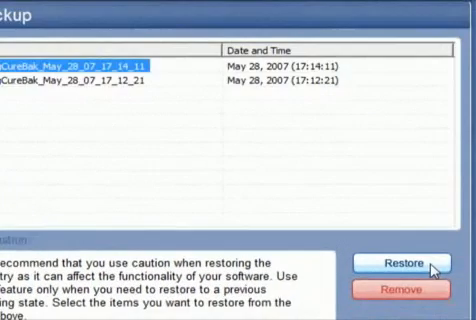
{"action": "left_click", "coordinate": [403, 264]}
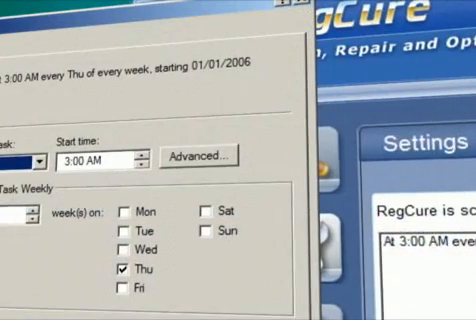